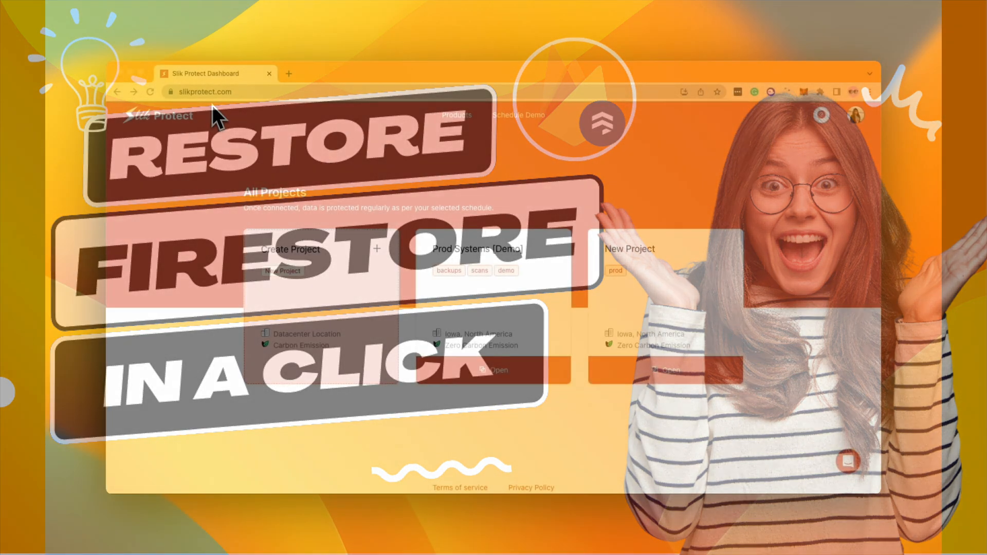
Go to the project's Firestore backups page, with four completed backups and one connected account.
left_click(205, 91)
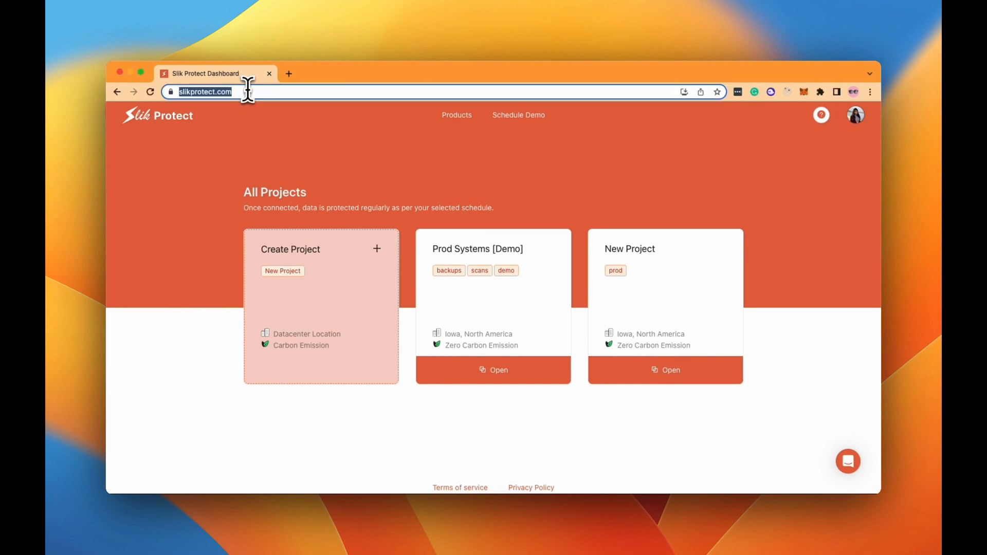
left_click(498, 371)
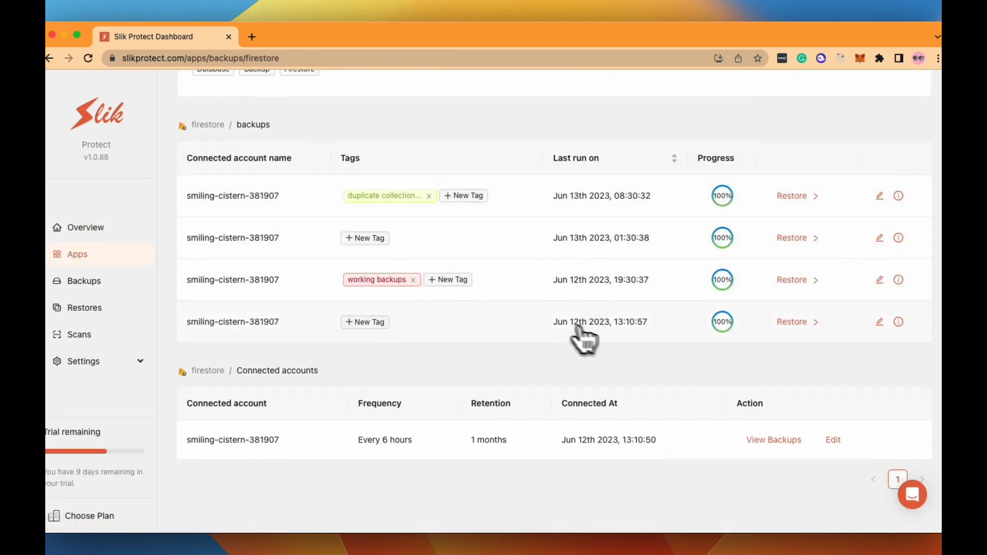
Start a new restore from a backup row and show the service-account setup steps.
left_click(790, 322)
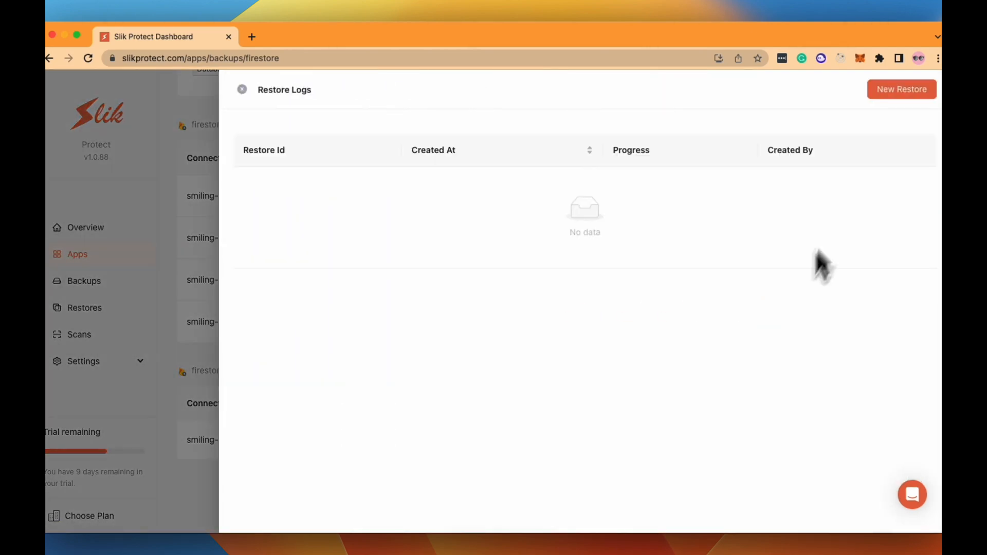
left_click(901, 89)
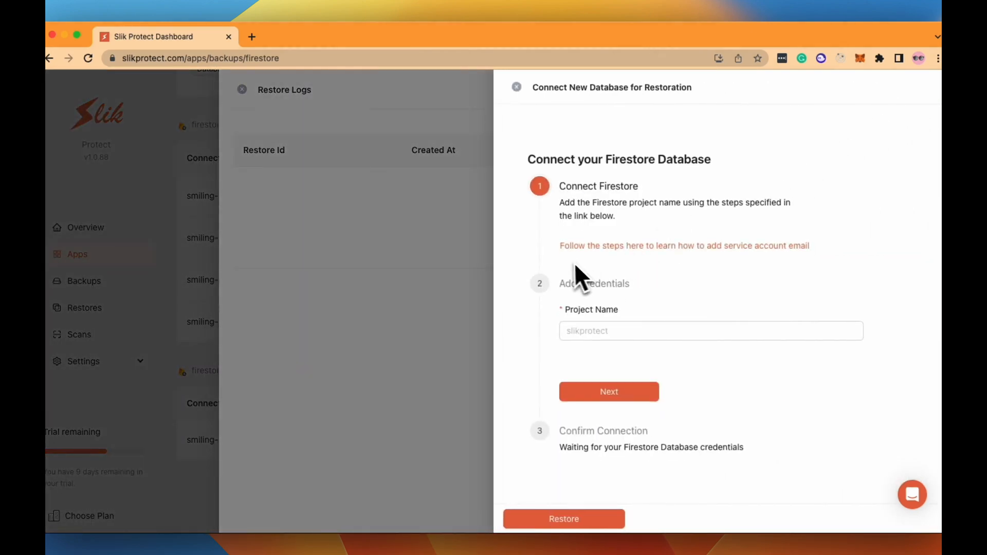
left_click(684, 245)
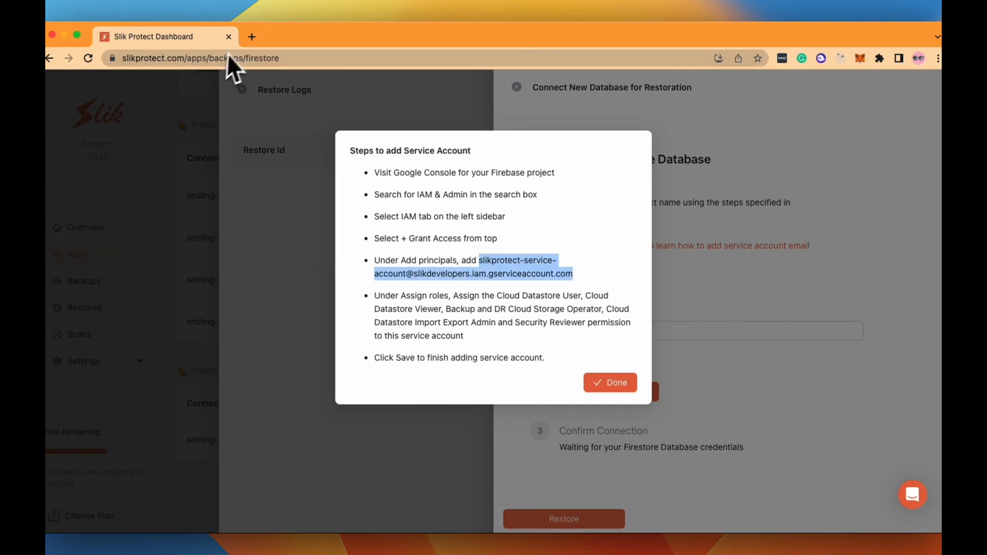
Grant the service account Cloud Datastore, Import Export Admin and Security Reviewer roles, then save.
left_click(609, 383)
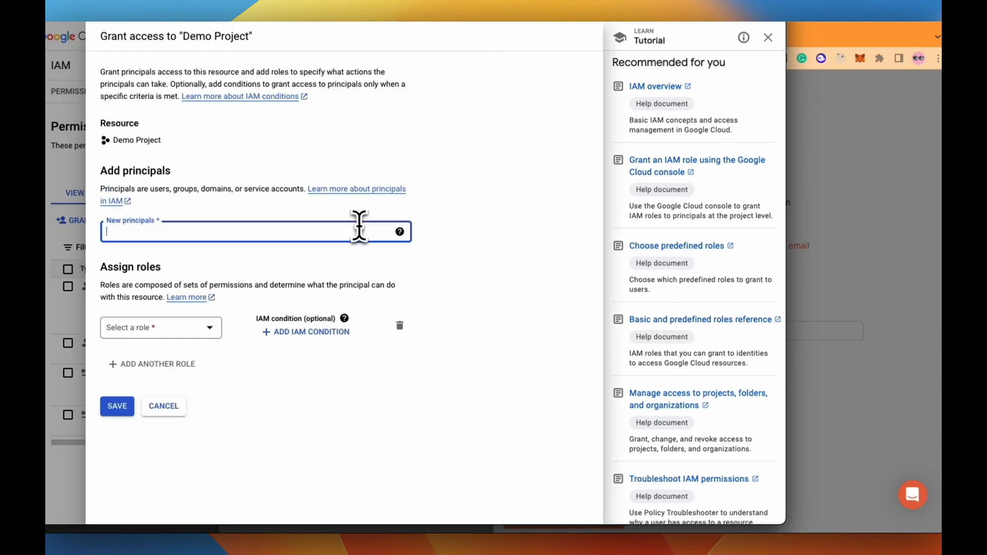
left_click(160, 327)
type("cloud datasto")
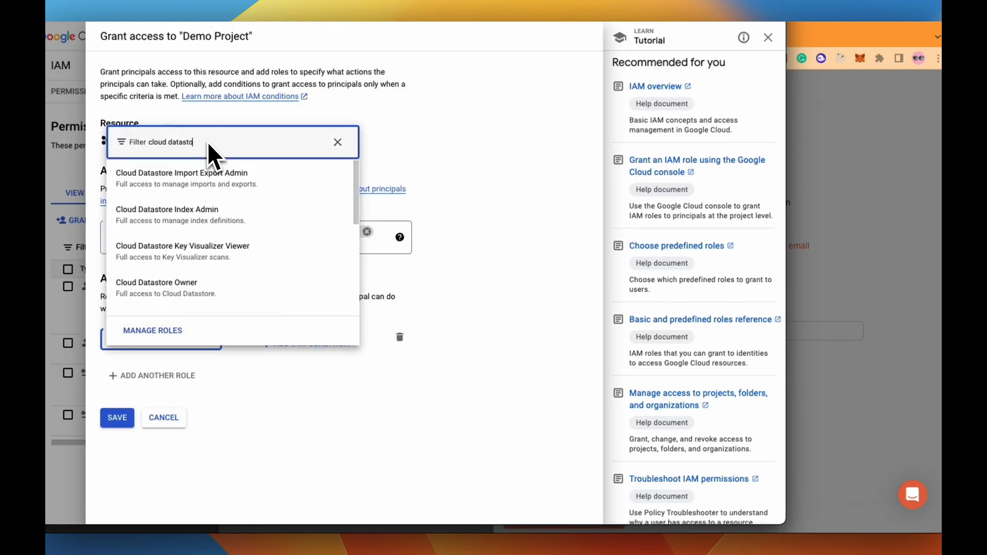
left_click(173, 339)
type("import ex")
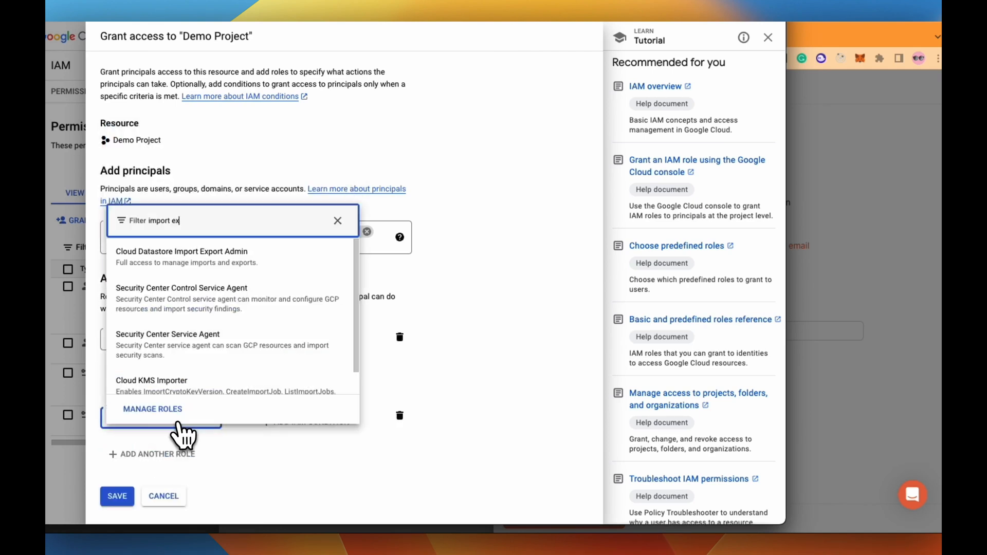
left_click(181, 257)
type("security review")
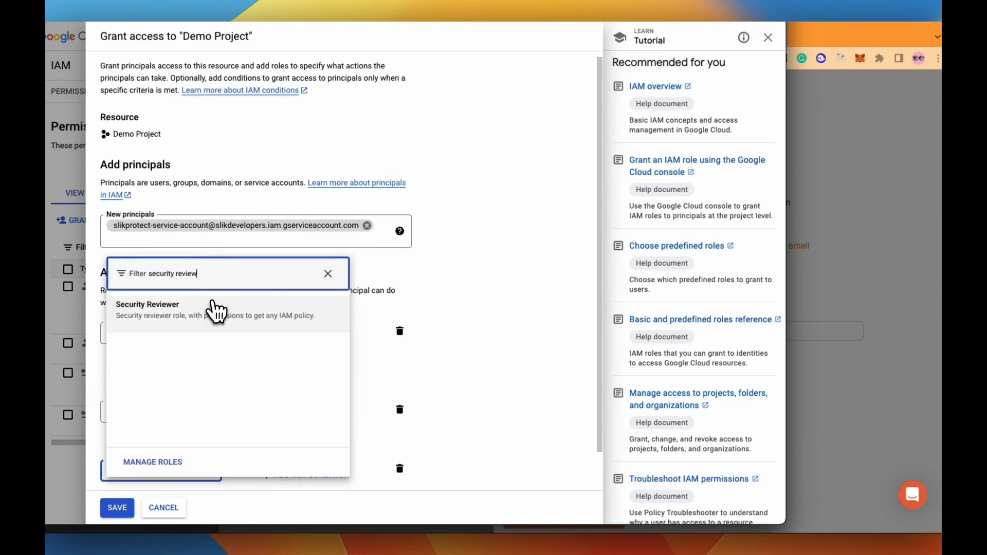
left_click(147, 308)
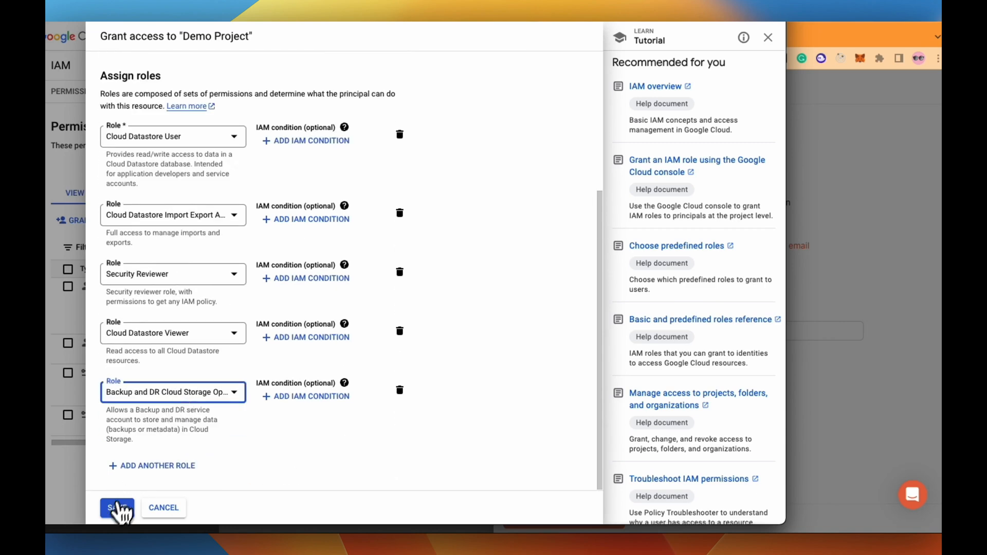
left_click(116, 508)
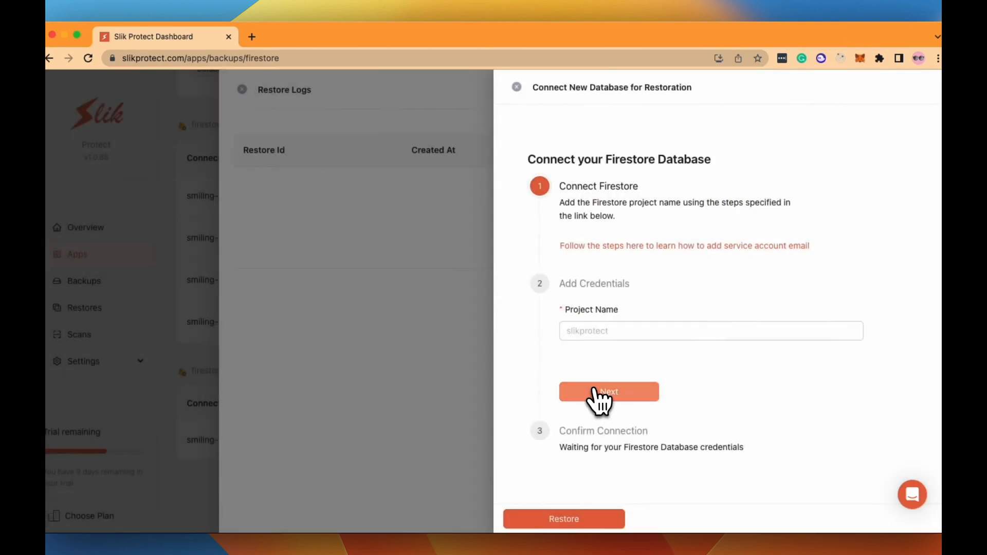
Set protect-demo-project as the restore target, check its empty Firestore, then start the restore.
left_click(710, 331)
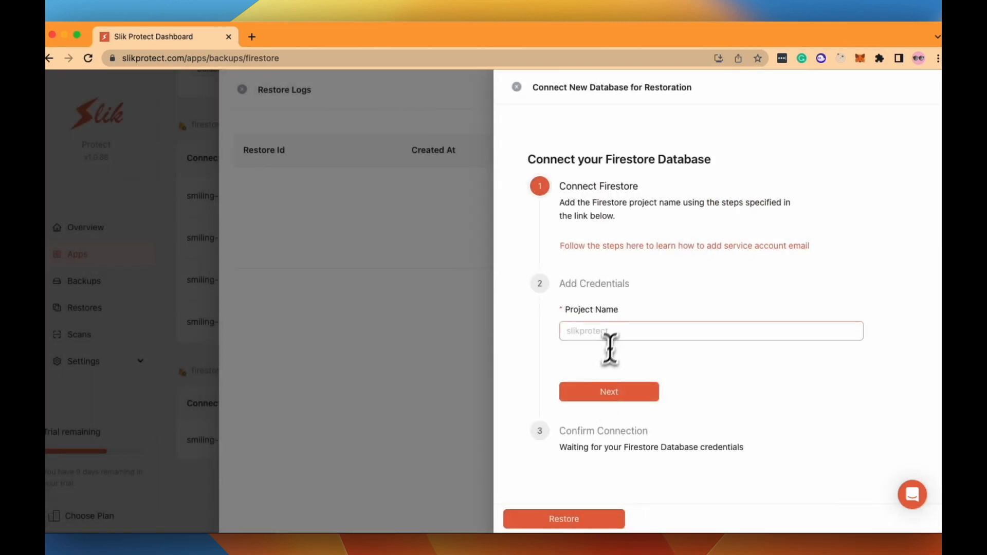
type("protect-demo-project")
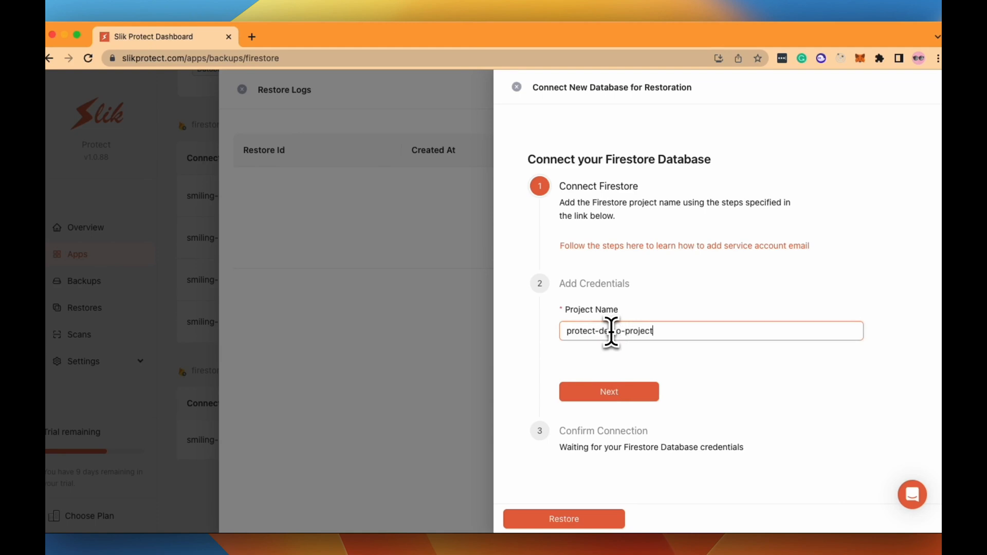
left_click(608, 392)
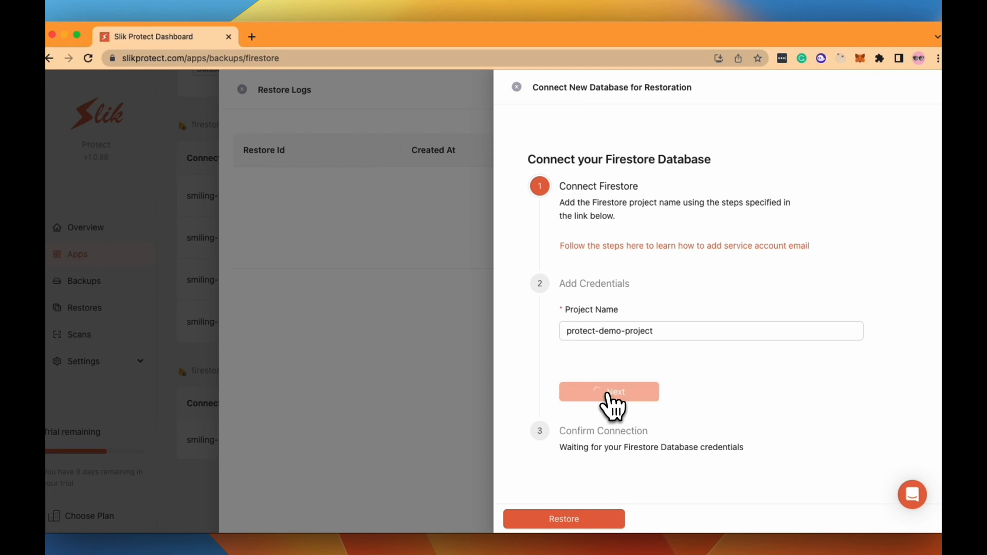
left_click(608, 392)
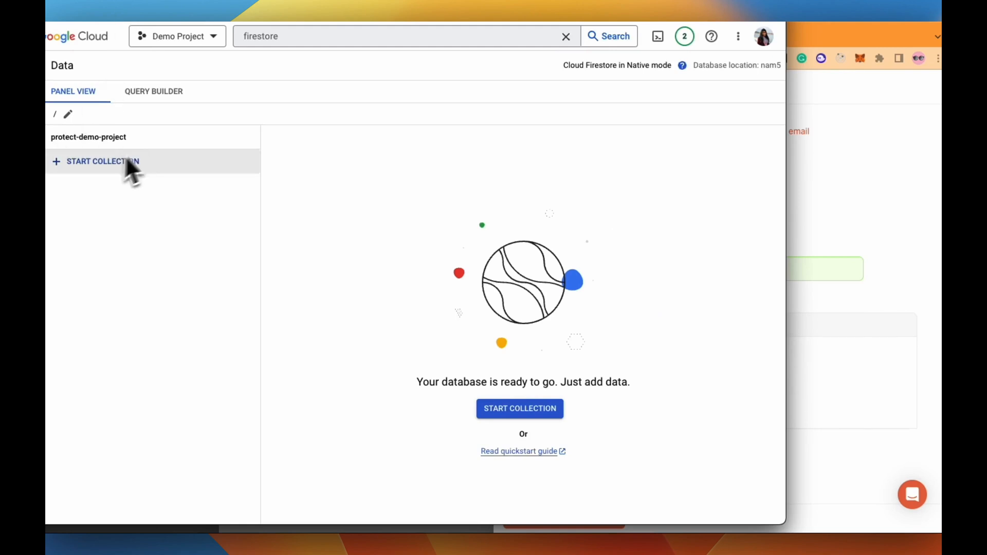
mouse_move(812, 69)
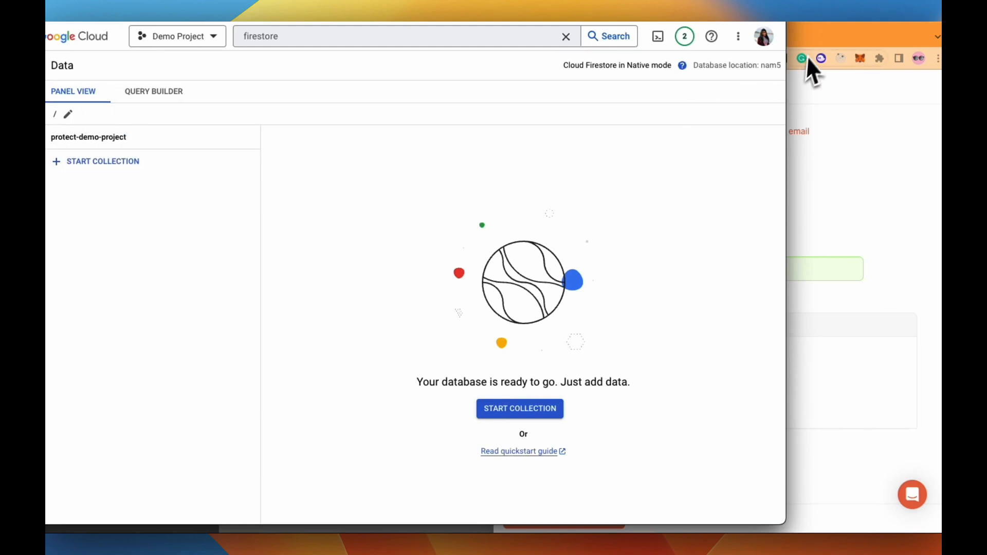
left_click(561, 518)
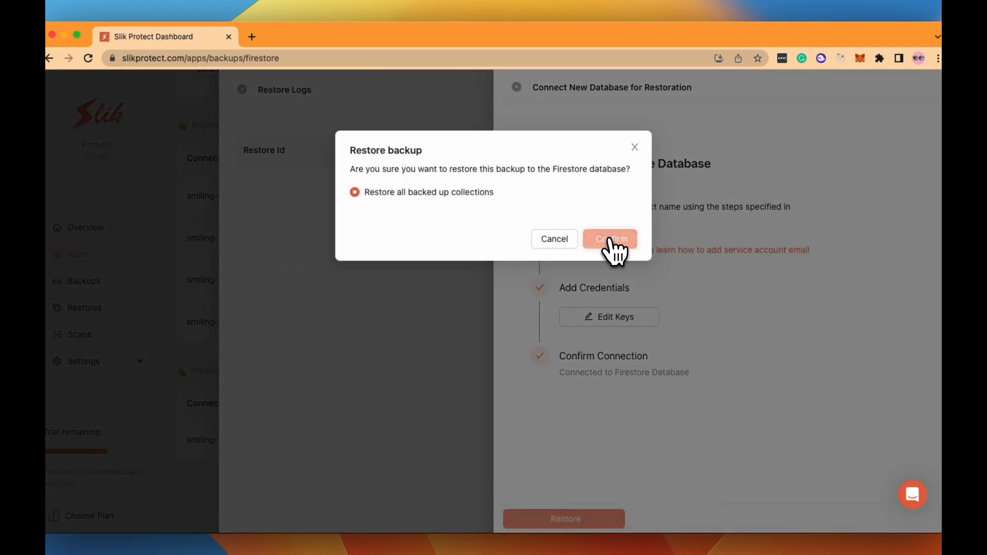
Confirm restoring all backed-up collections and let the restore logs reach 100%.
left_click(608, 239)
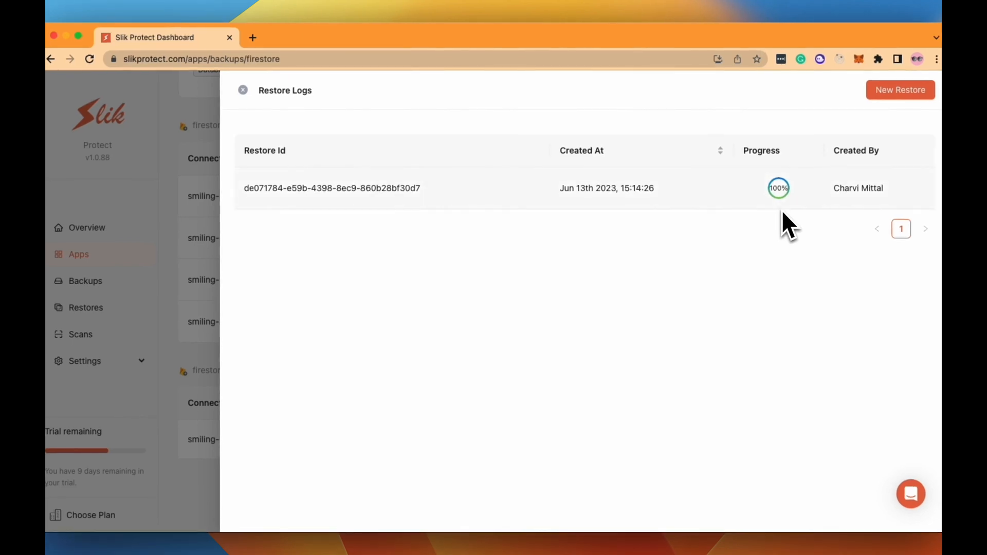
mouse_move(250, 227)
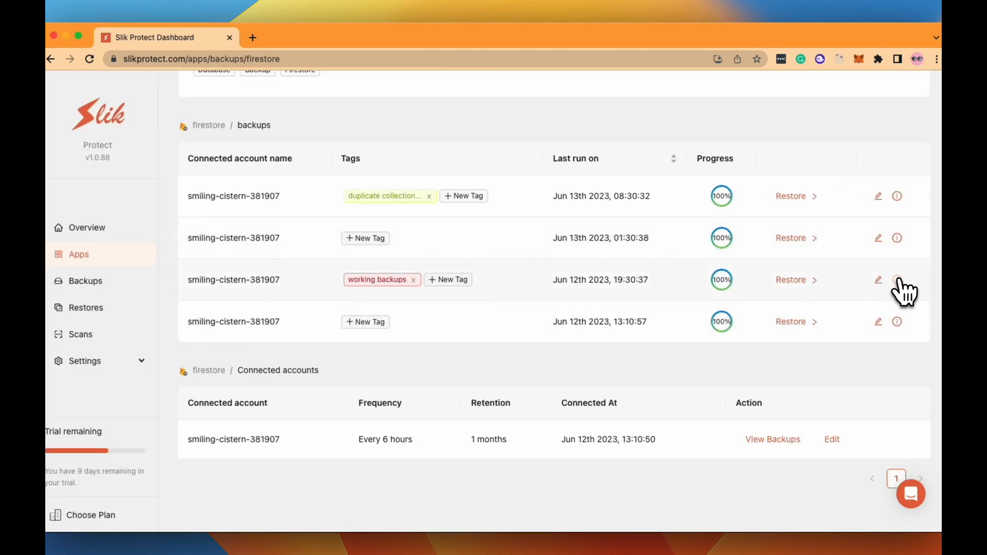
Open a backup's Backup Info and scroll through its collection names.
left_click(896, 280)
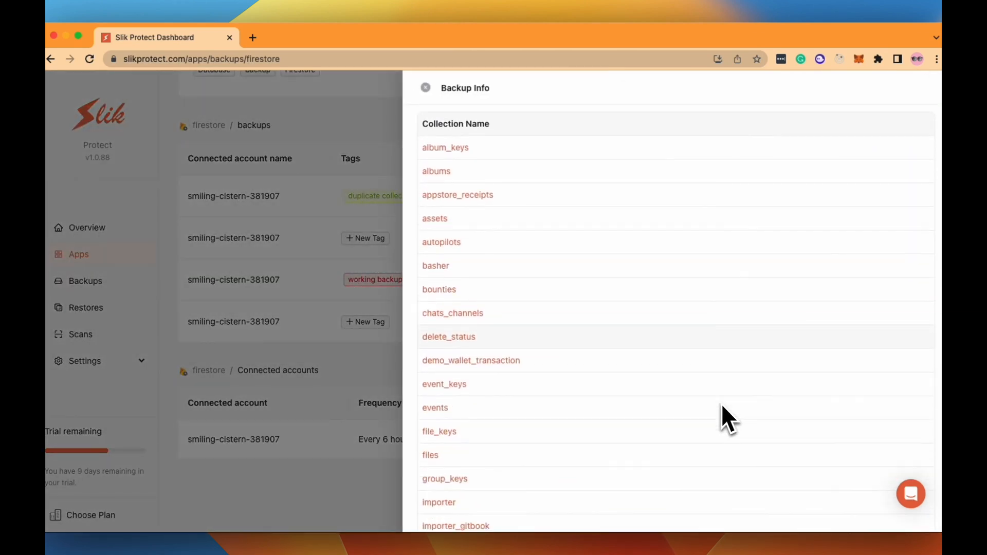
scroll("down", 3)
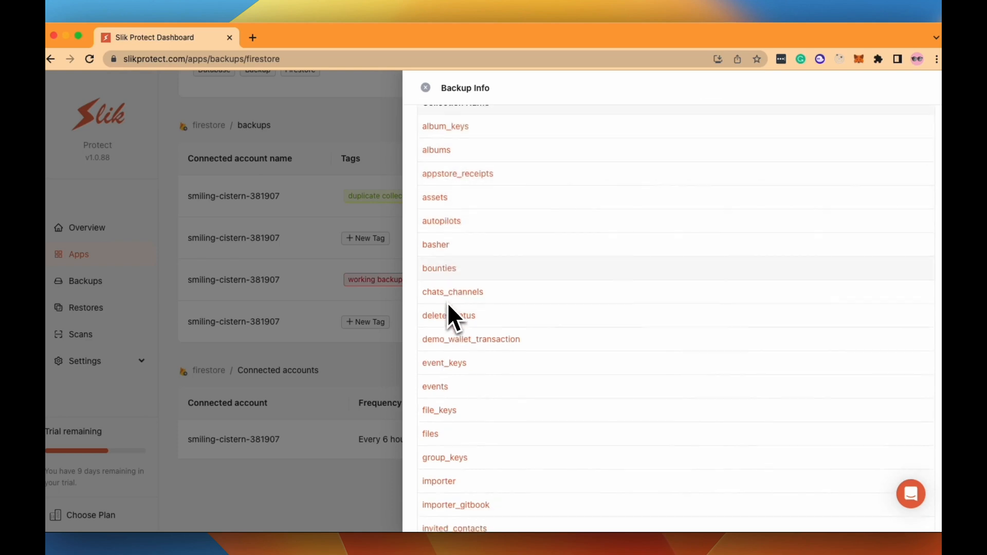
scroll("down", 3)
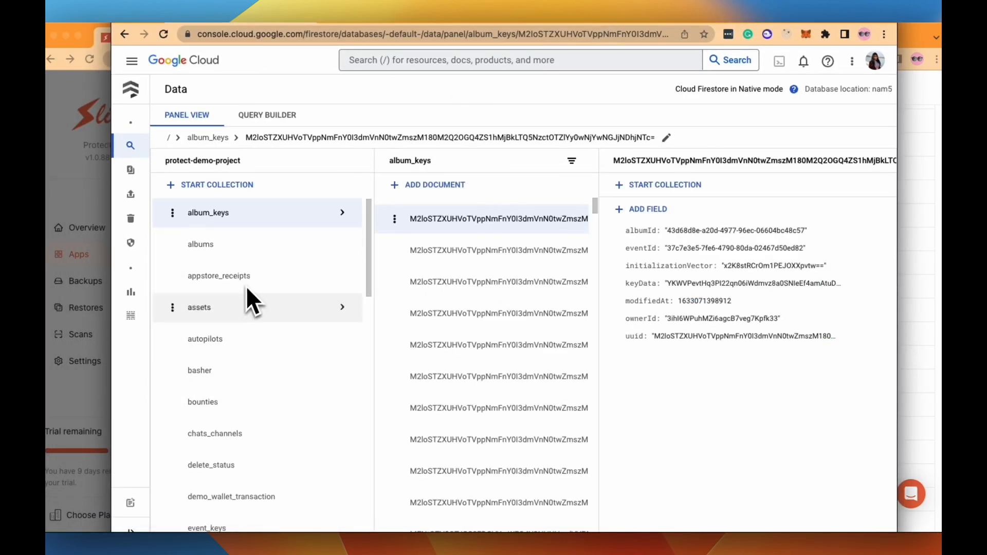
Scroll protect-demo-project's restored collections and open the file_keys documents to view their fields.
scroll("down", 3)
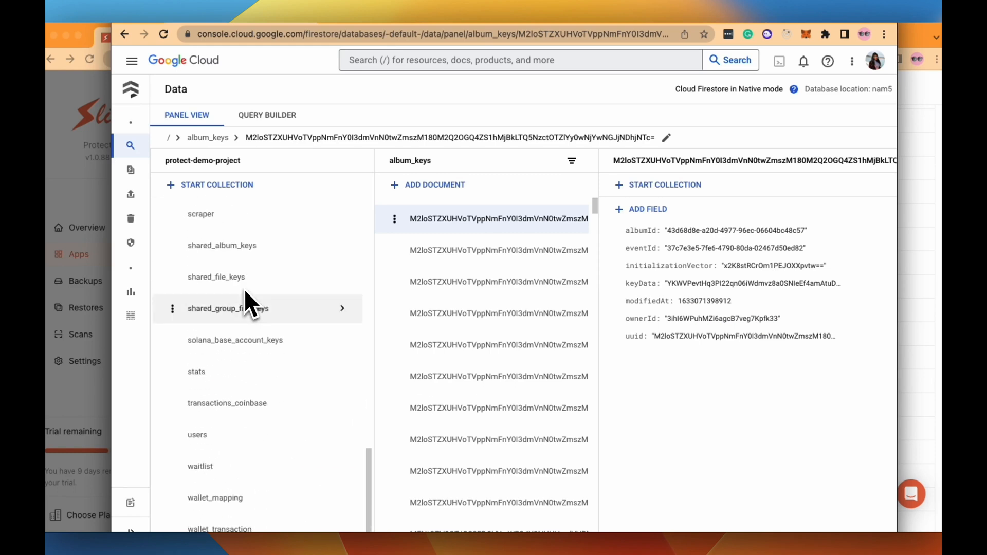
left_click(196, 371)
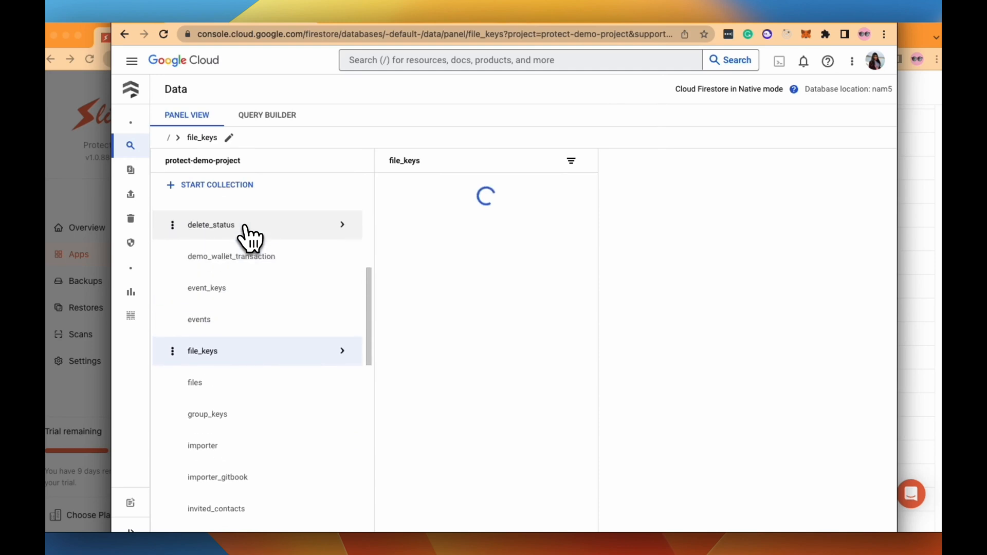
left_click(202, 351)
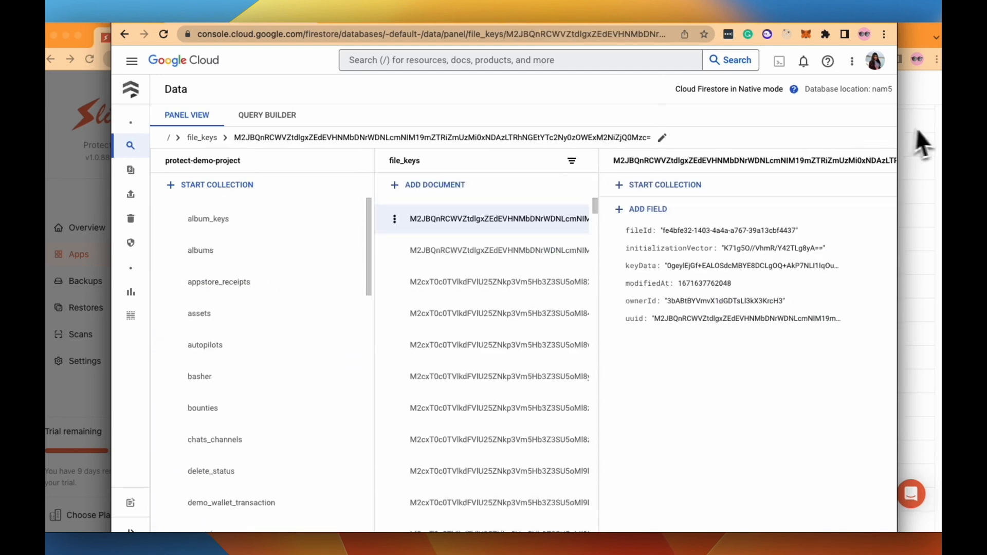